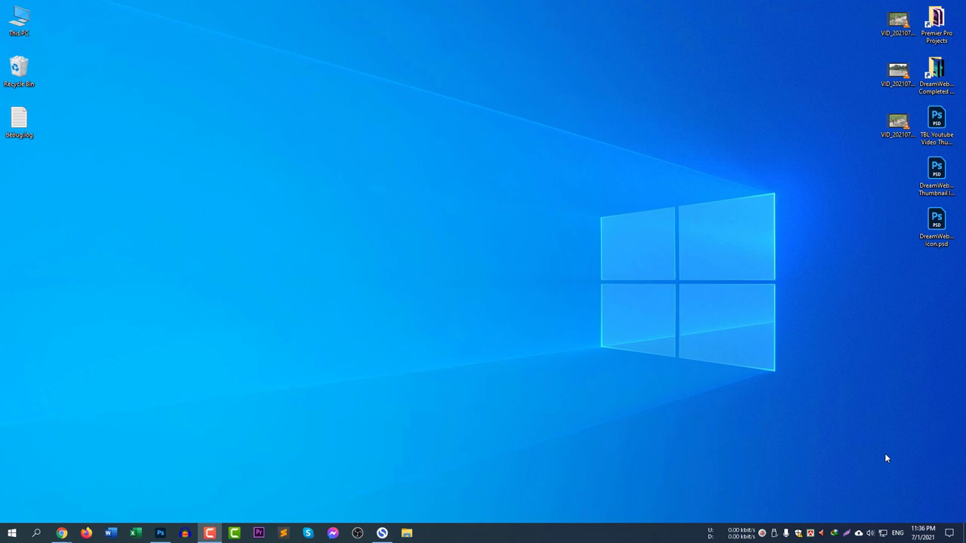
mouse_move(21, 504)
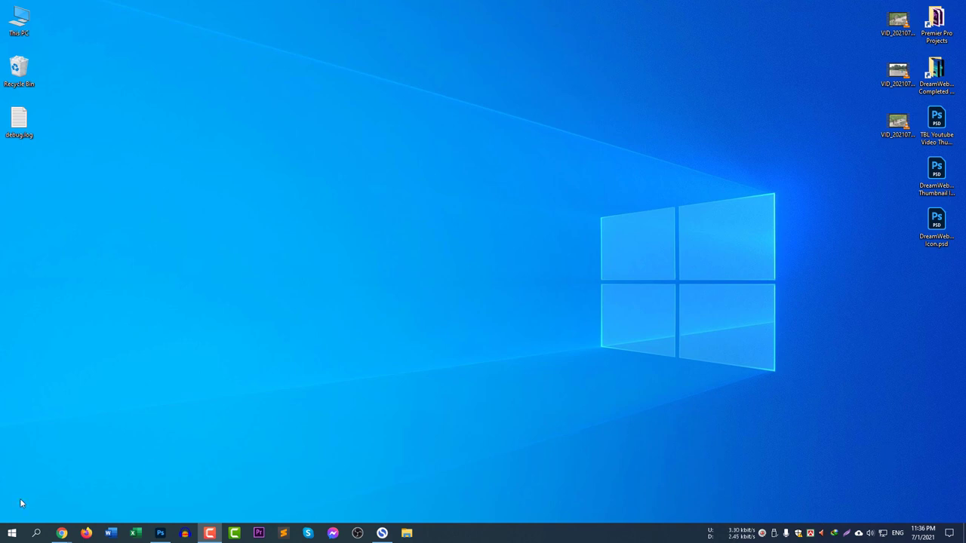
mouse_move(35, 533)
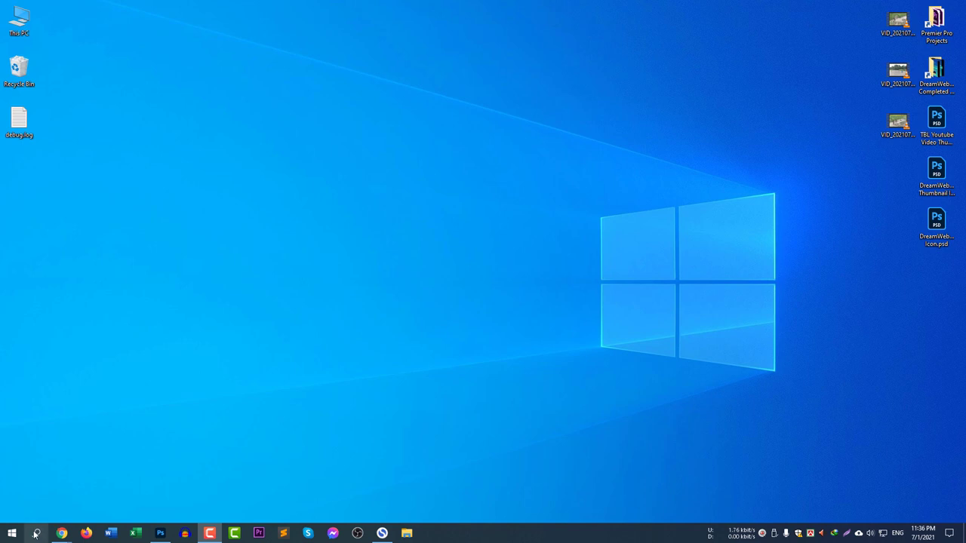
- Search Windows for 'upd' so Check for updates shows as the best match
click(12, 533)
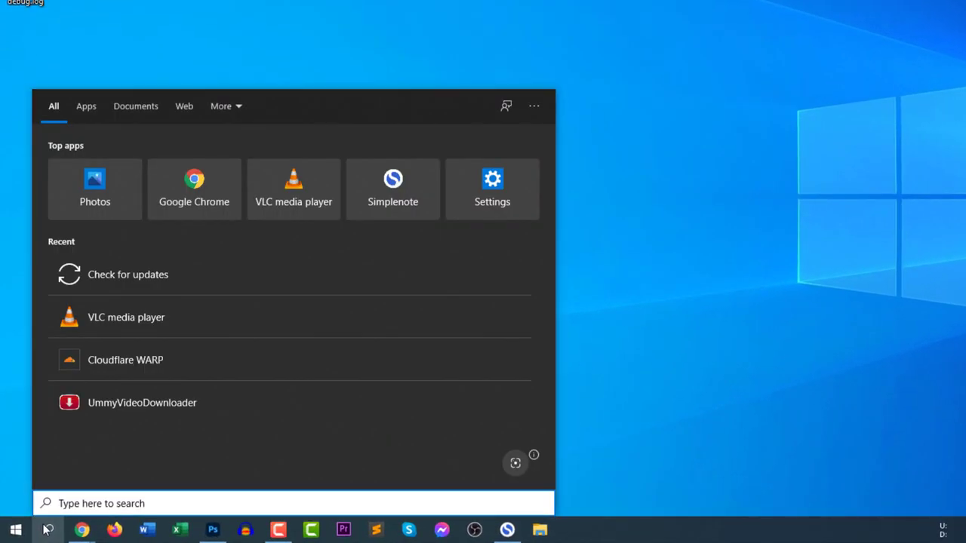
text(update)
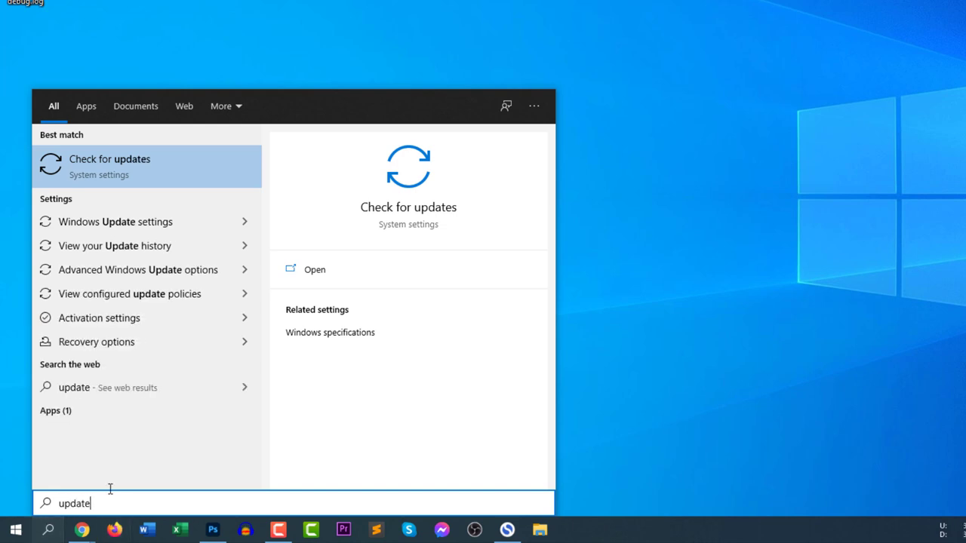
mouse_move(165, 168)
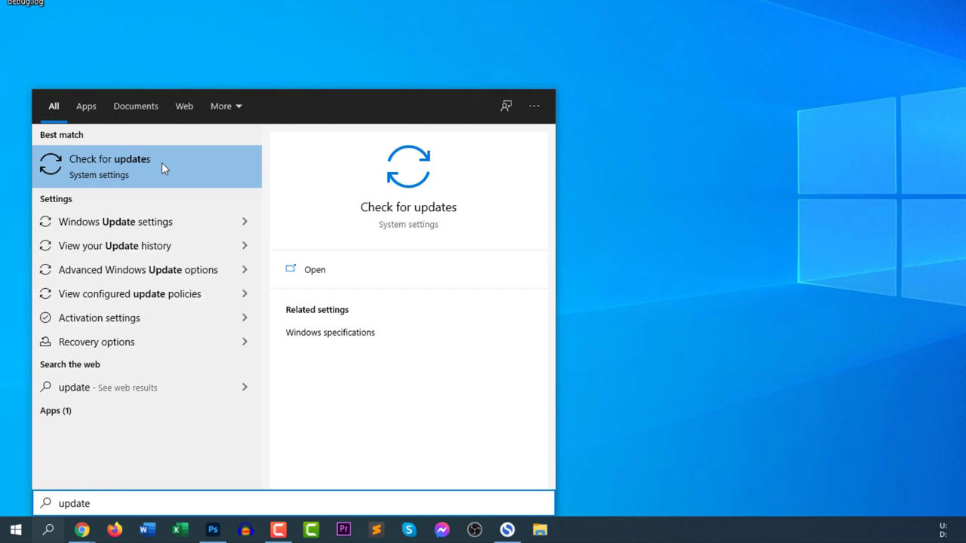
- Go to the Windows Update settings page via the Check for updates result
click(110, 159)
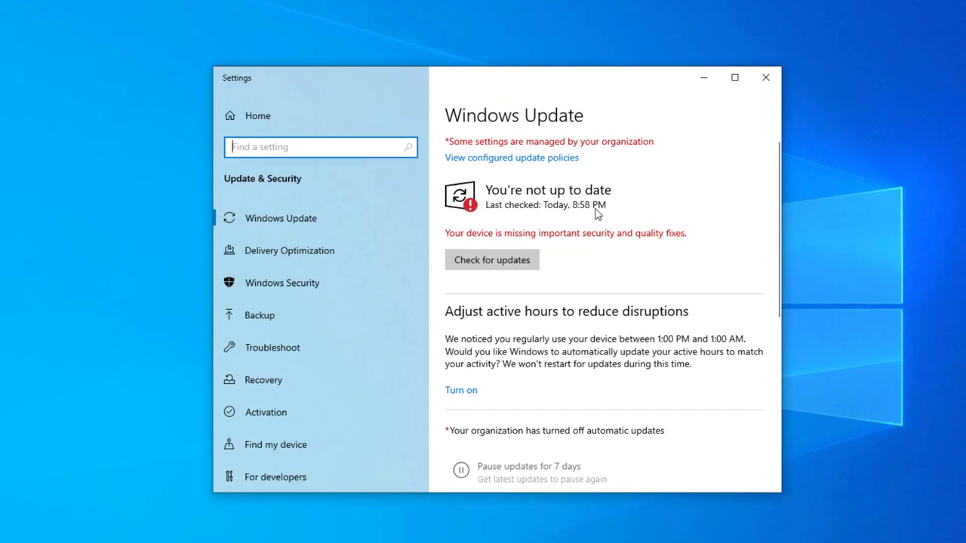
mouse_move(579, 175)
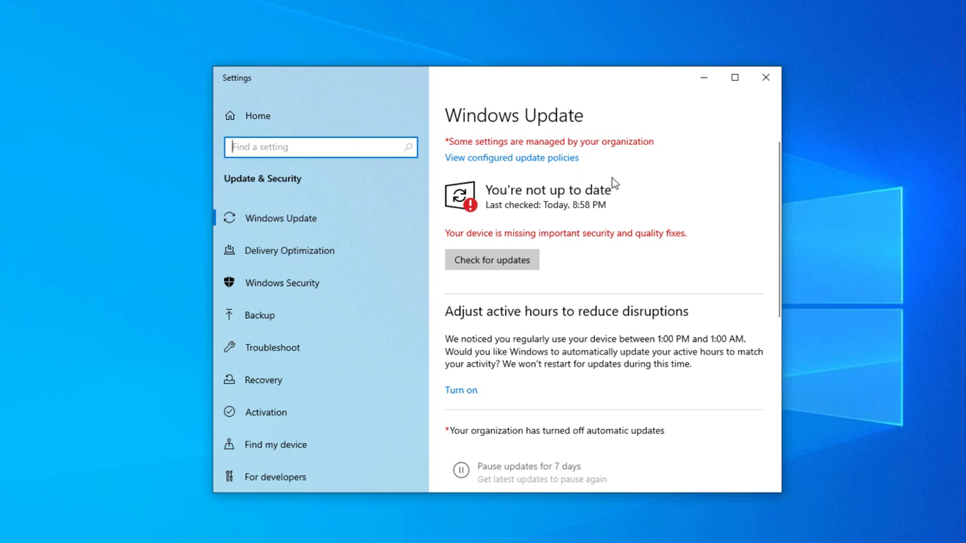
scroll(down, 3)
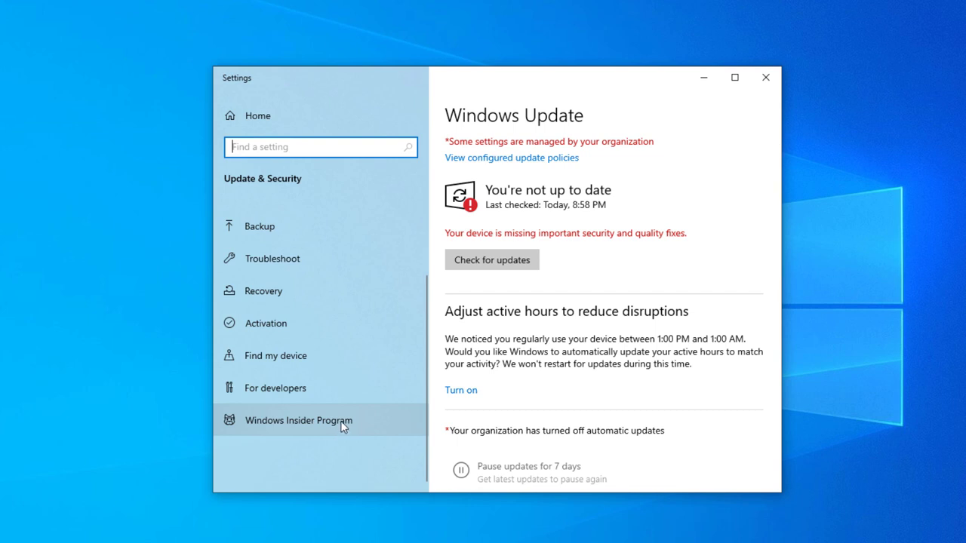
- Go to Windows Insider Program in the sidebar and start joining with Get started
click(298, 420)
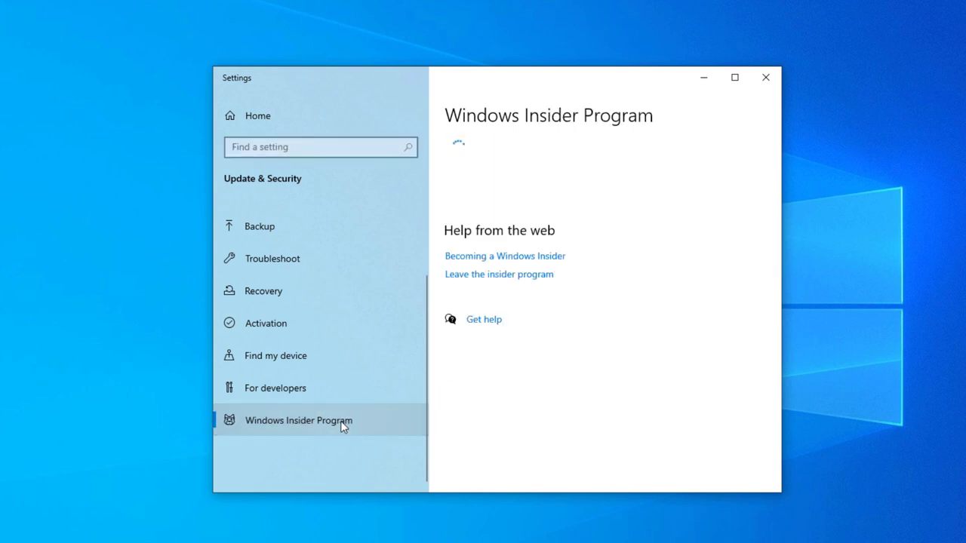
click(298, 420)
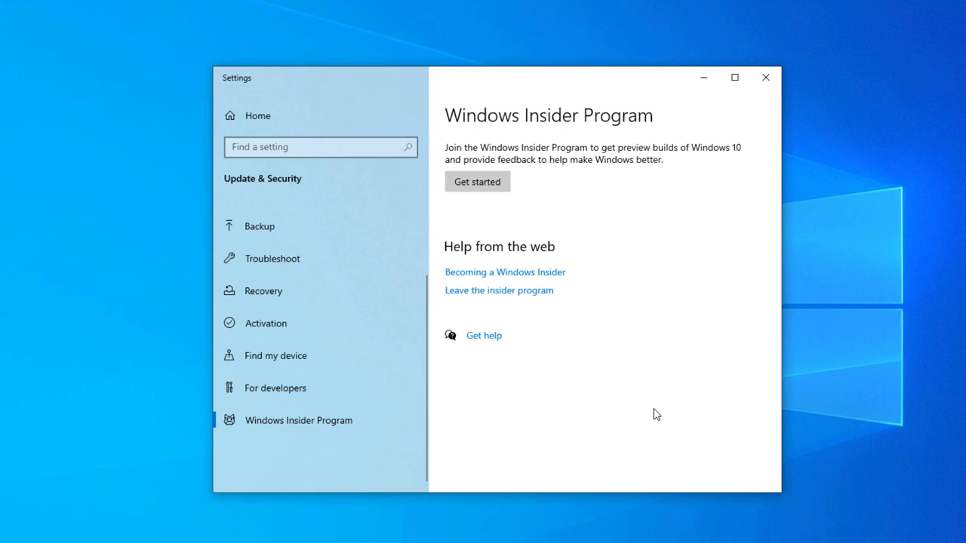
click(477, 182)
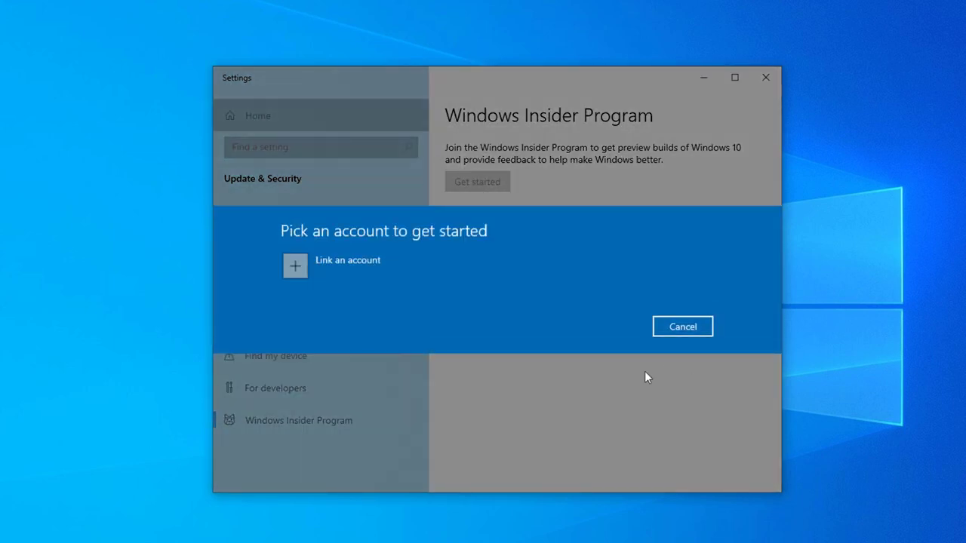
mouse_move(378, 282)
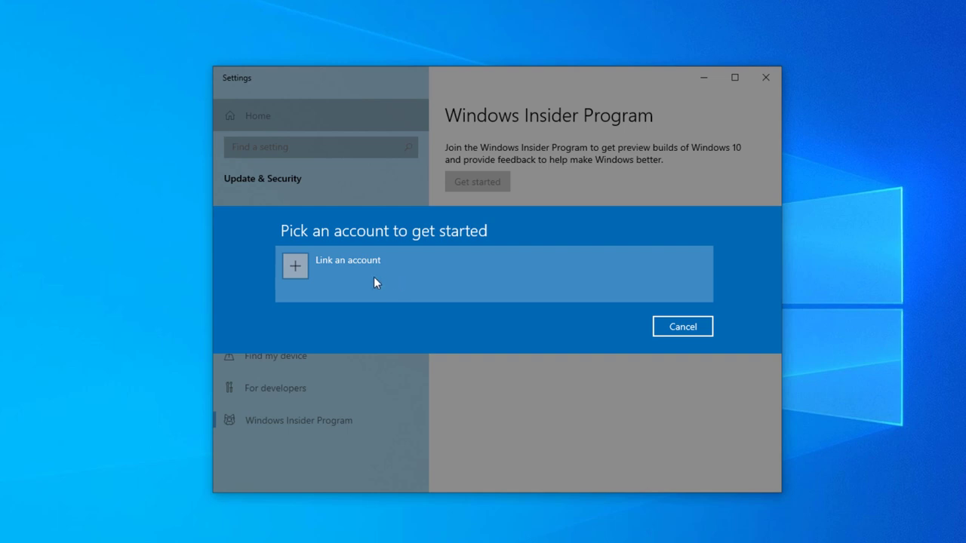
- Start linking an account and pick Microsoft account as the sign-in type
click(348, 259)
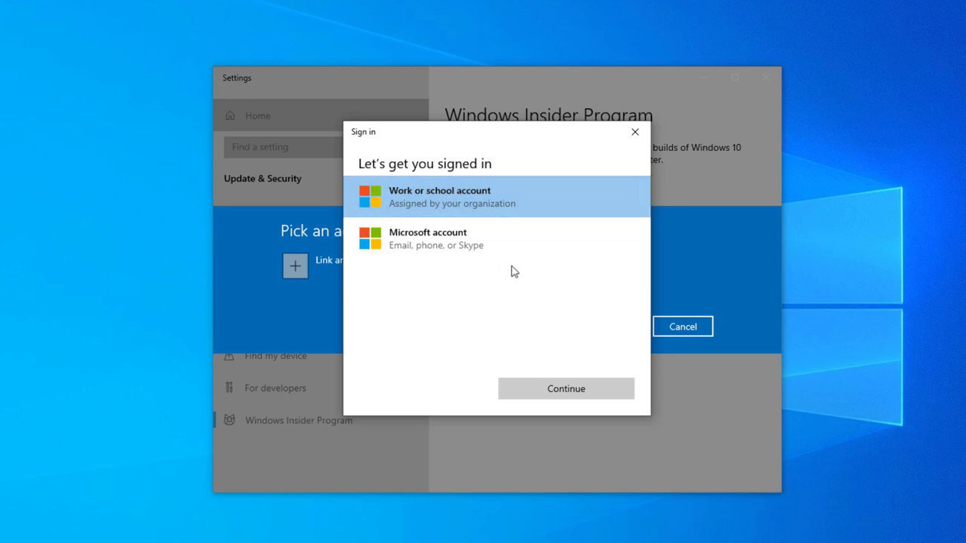
mouse_move(506, 243)
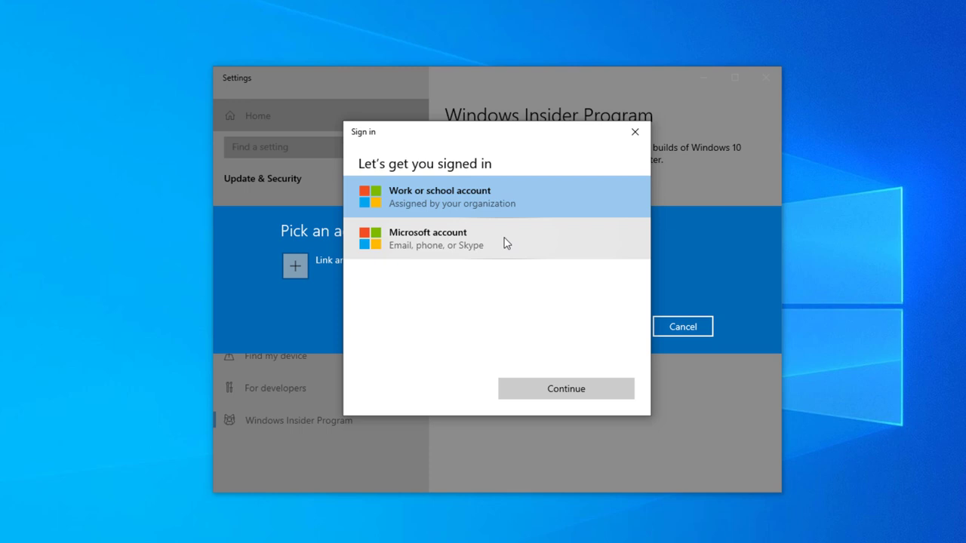
click(497, 239)
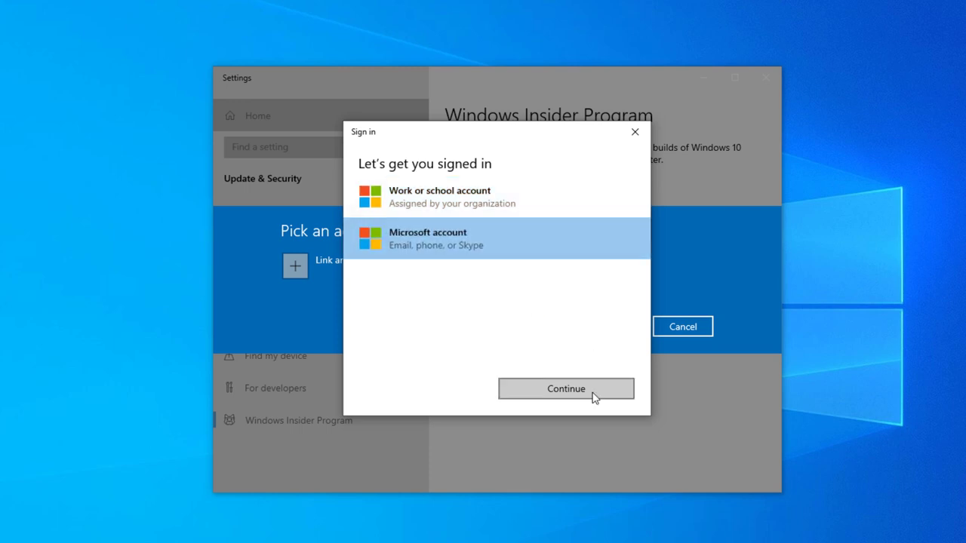
click(565, 388)
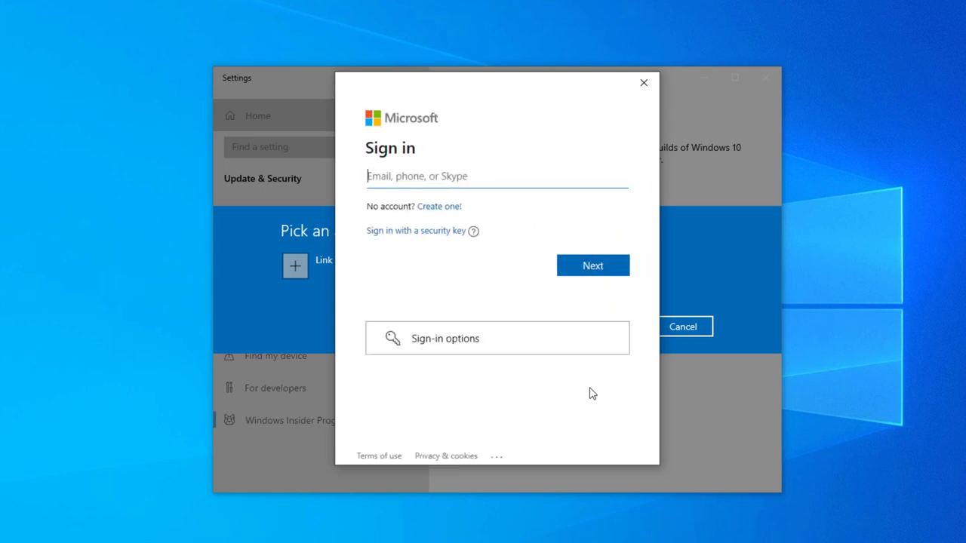
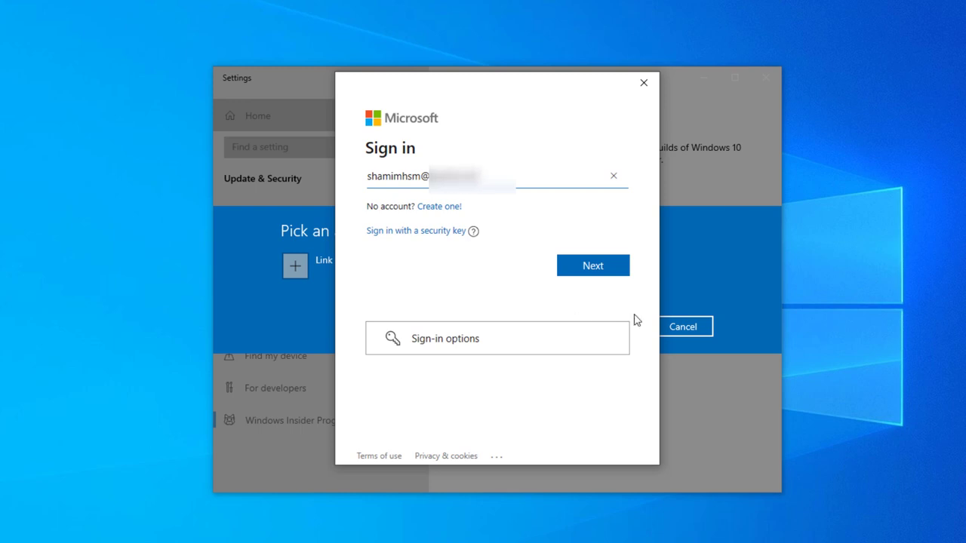
click(592, 265)
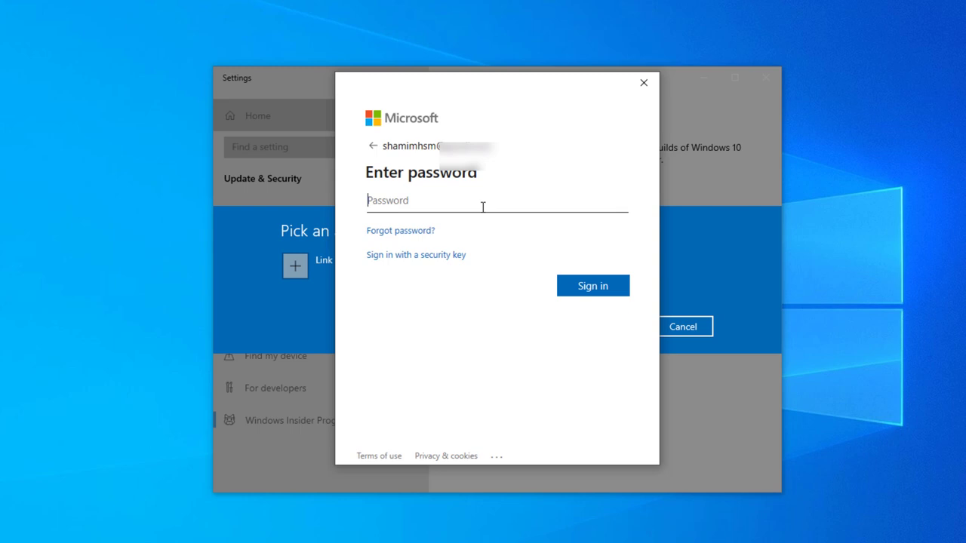
text(password)
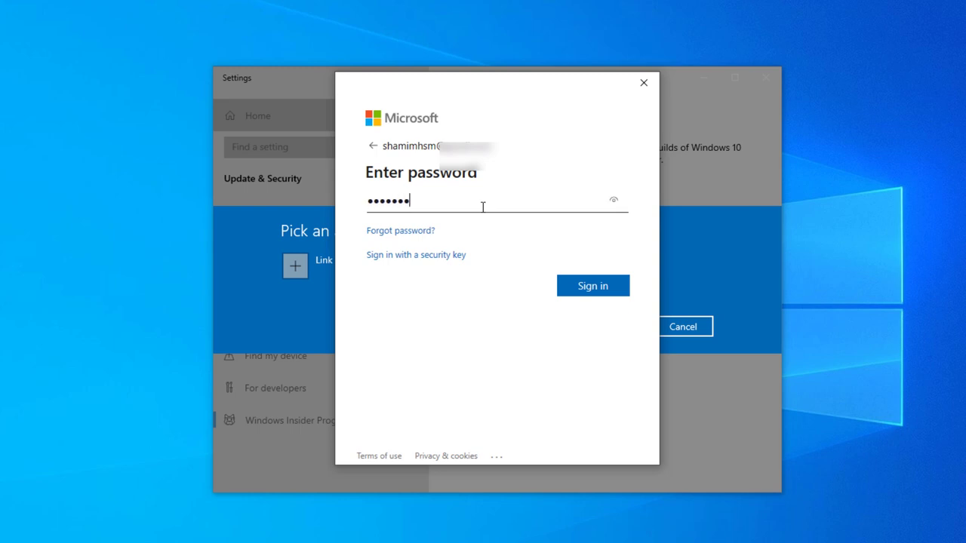
click(593, 286)
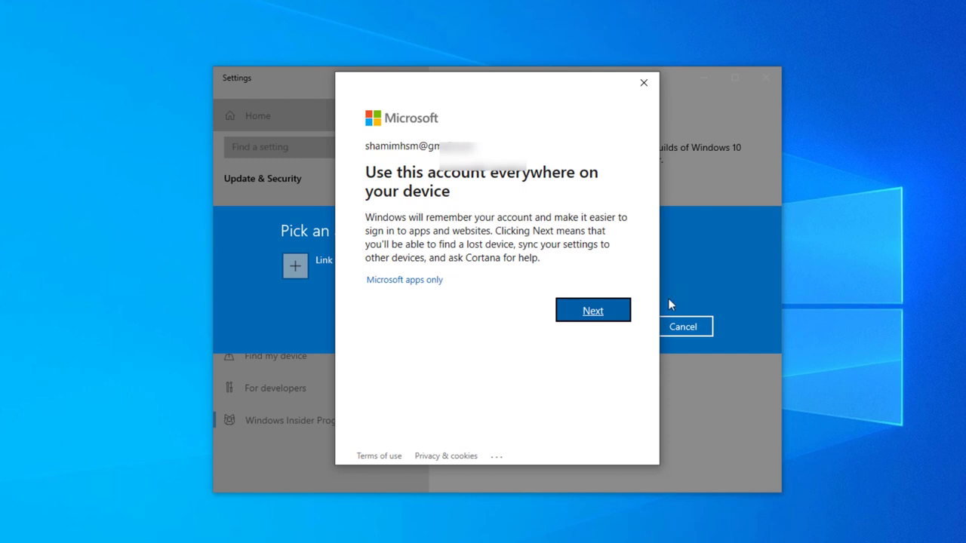
- Accept using the linked account everywhere on the device
click(593, 311)
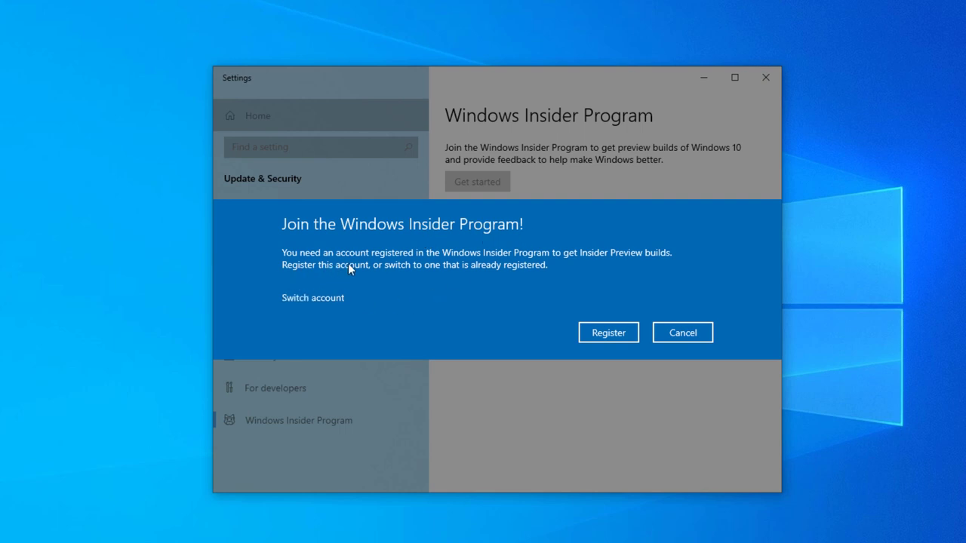
mouse_move(608, 269)
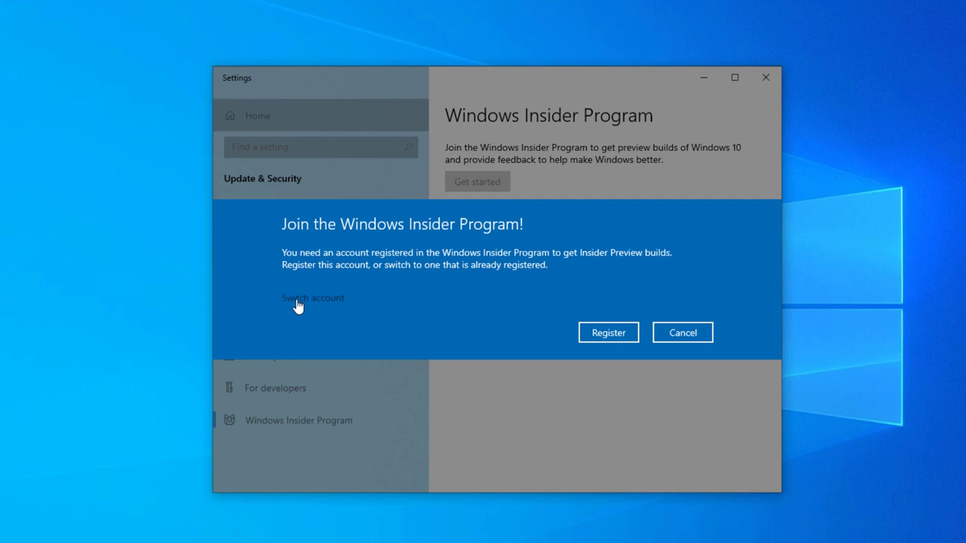
mouse_move(428, 281)
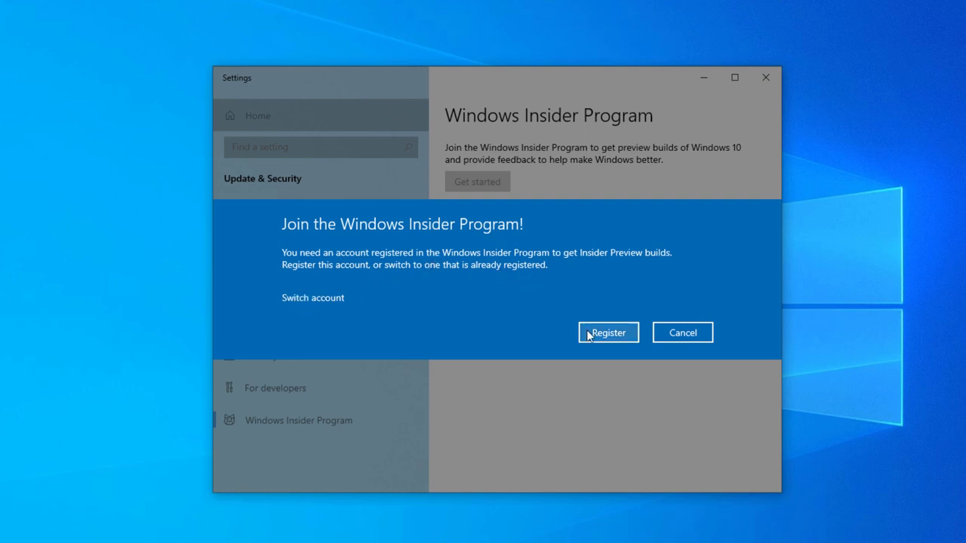
- Register the account, accept the agreement terms, submit, and dismiss the confirmation
click(608, 332)
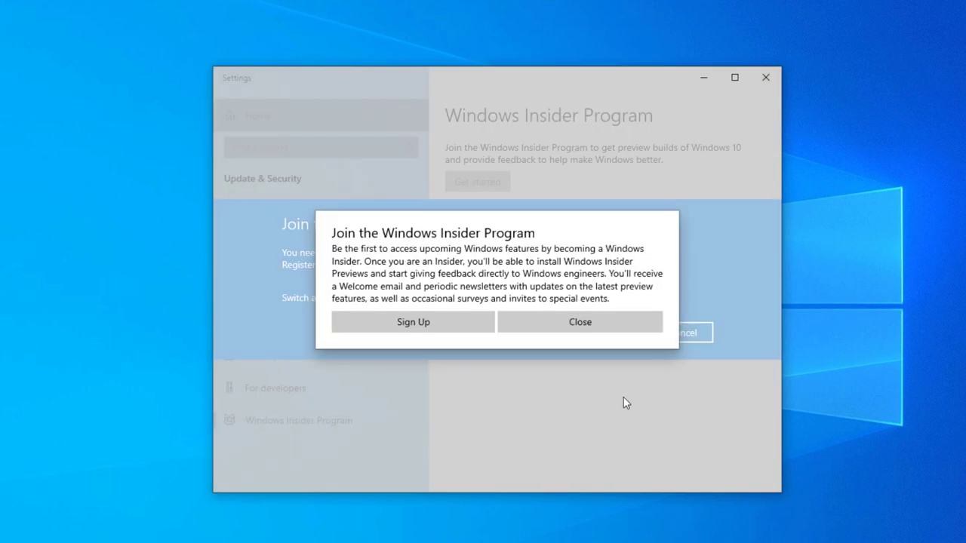
mouse_move(385, 244)
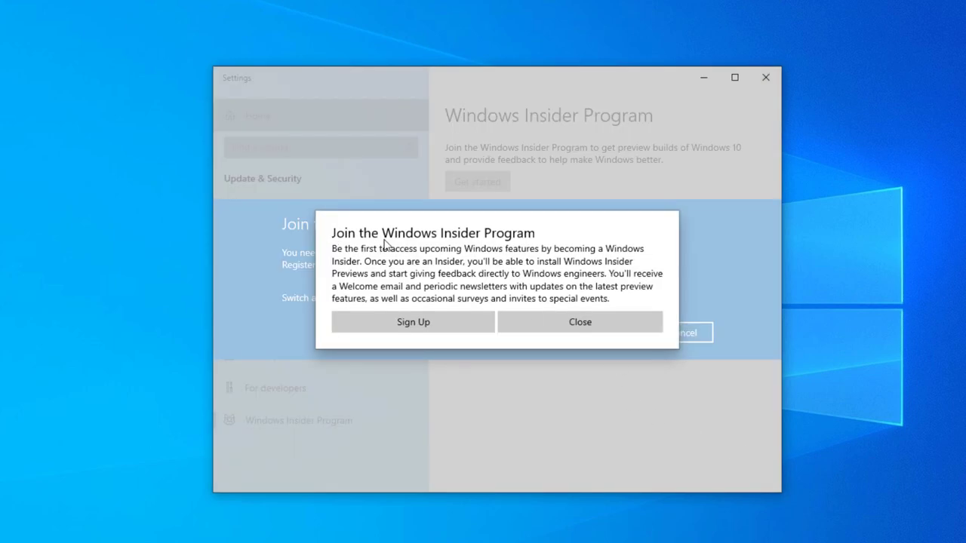
click(413, 322)
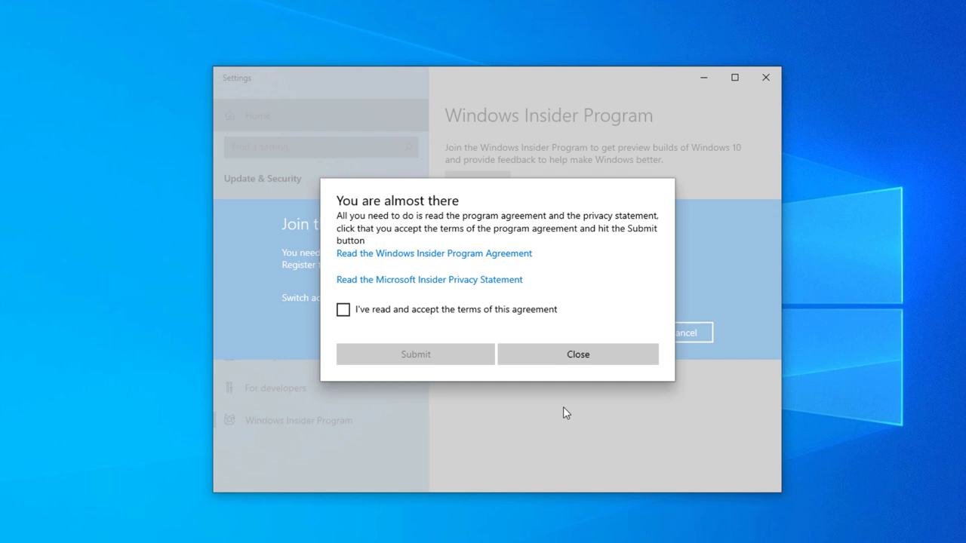
click(343, 310)
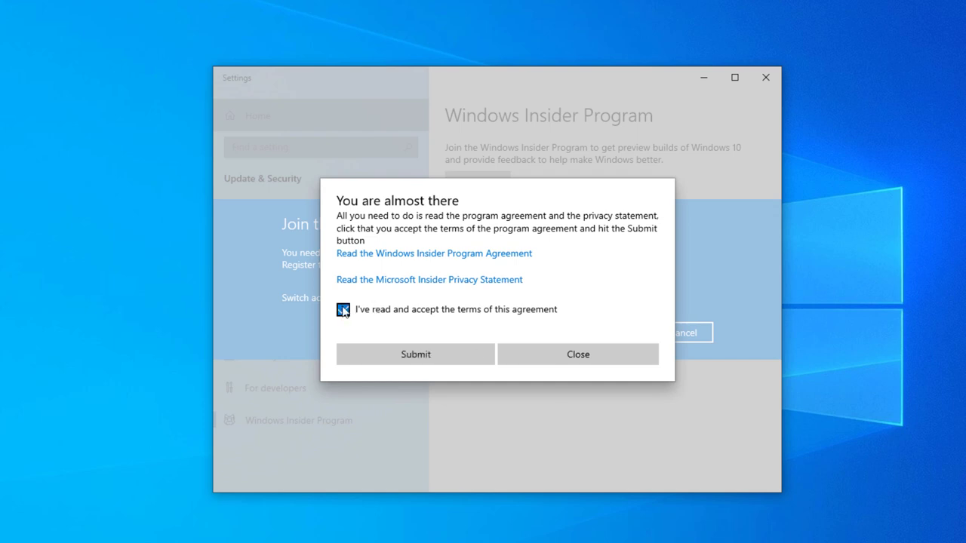
click(415, 354)
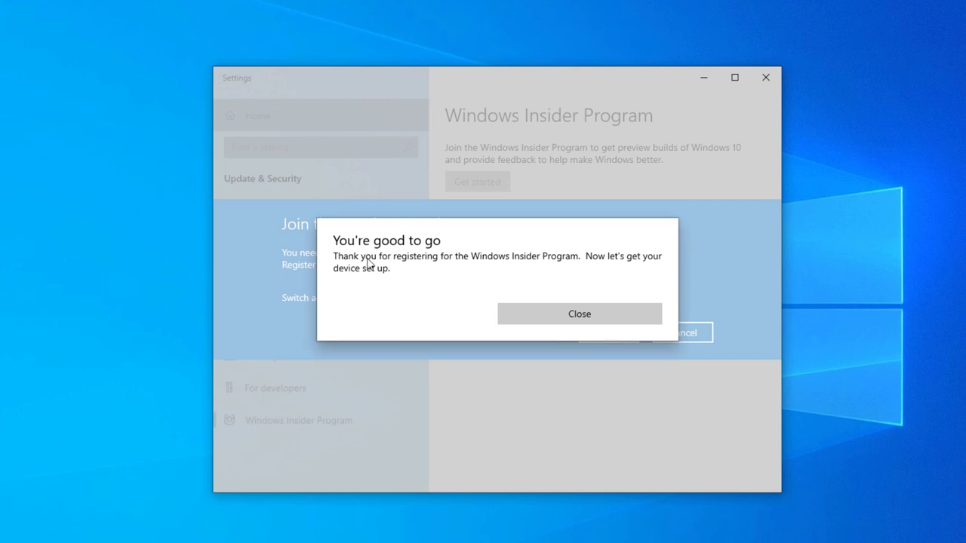
click(579, 314)
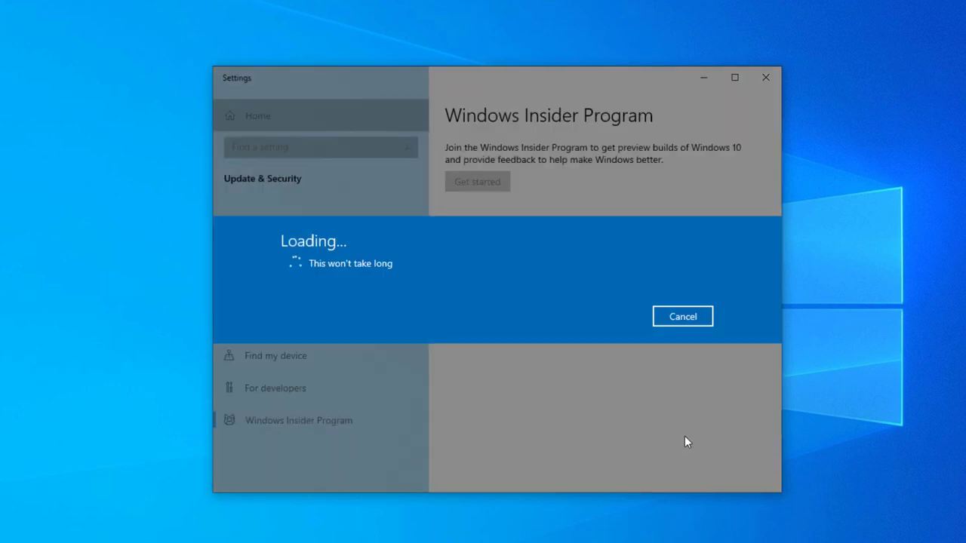
mouse_move(567, 364)
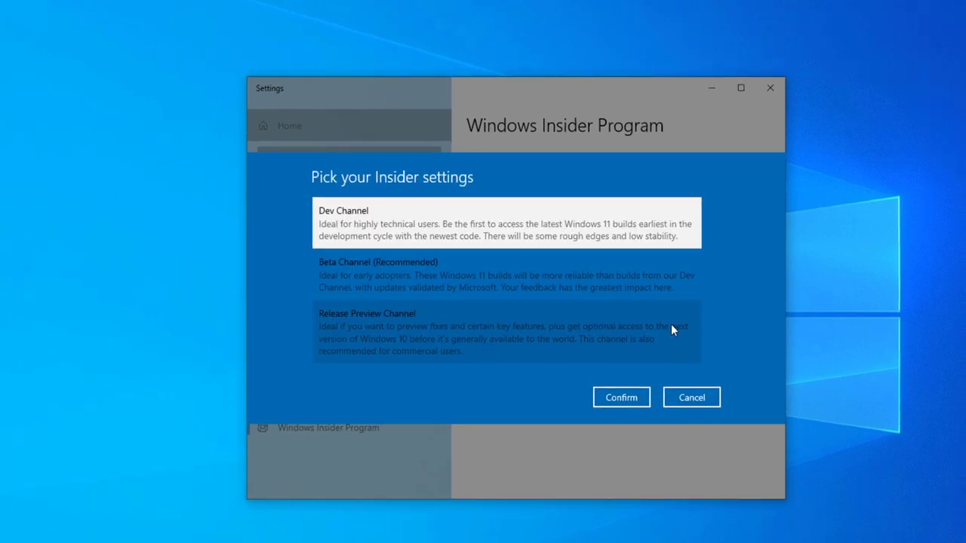
mouse_move(683, 407)
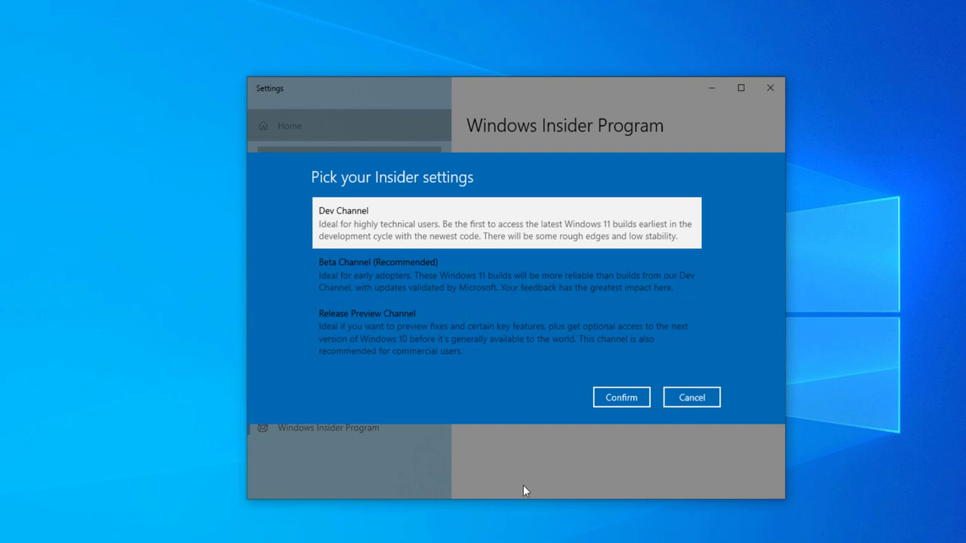
mouse_move(413, 454)
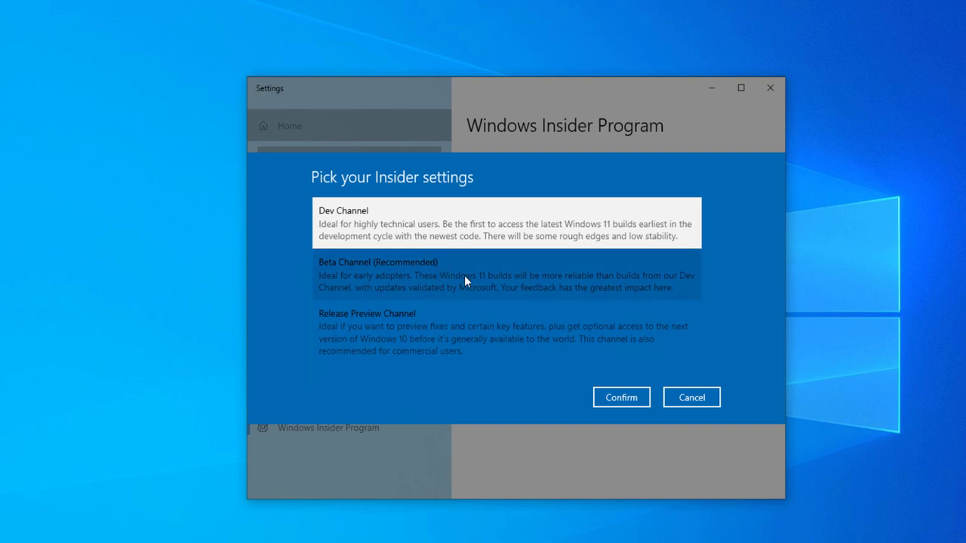
- Choose the Beta Channel and confirm the Insider data collection notice
click(505, 274)
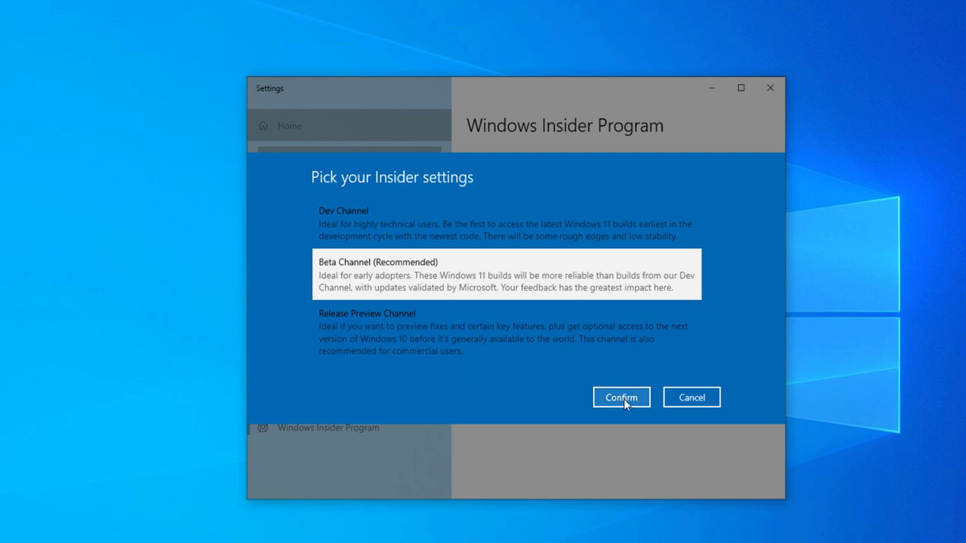
click(622, 397)
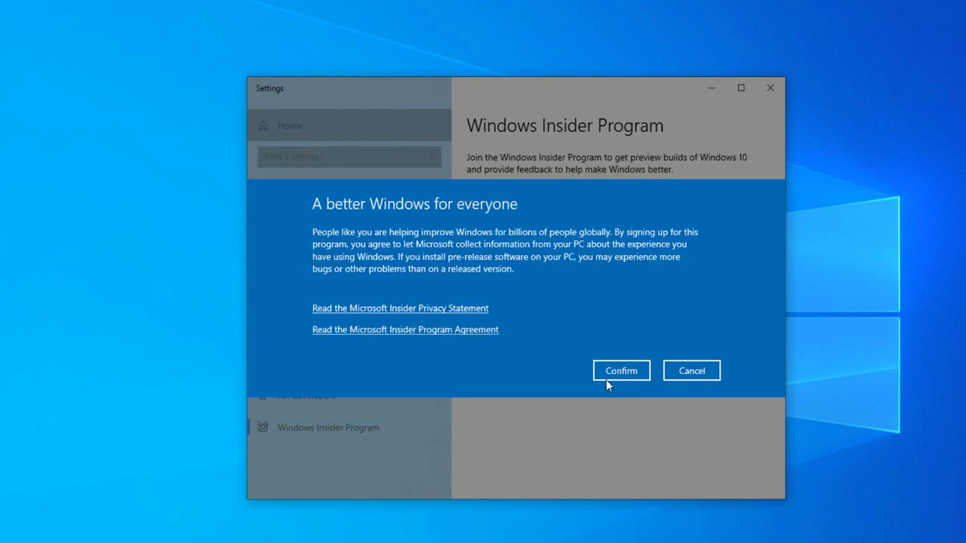
mouse_move(415, 275)
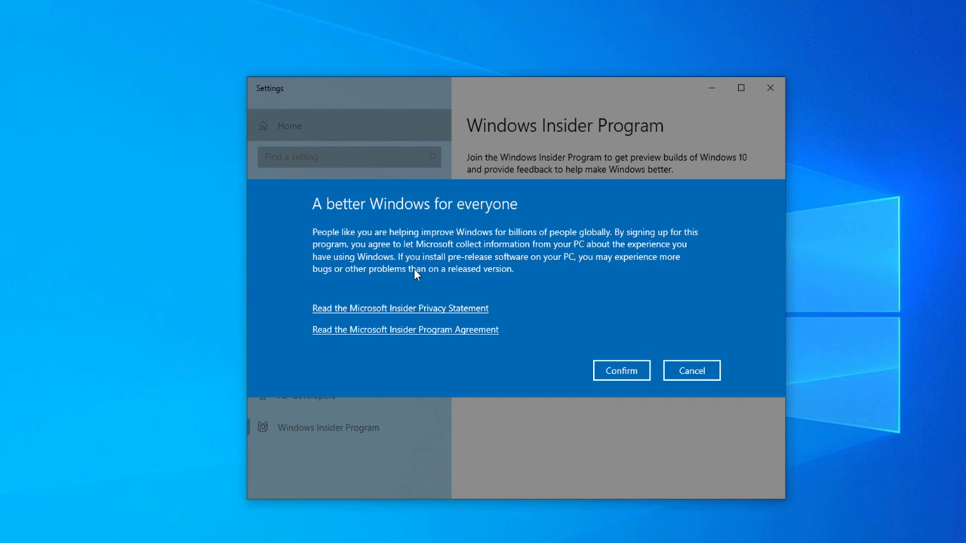
click(622, 370)
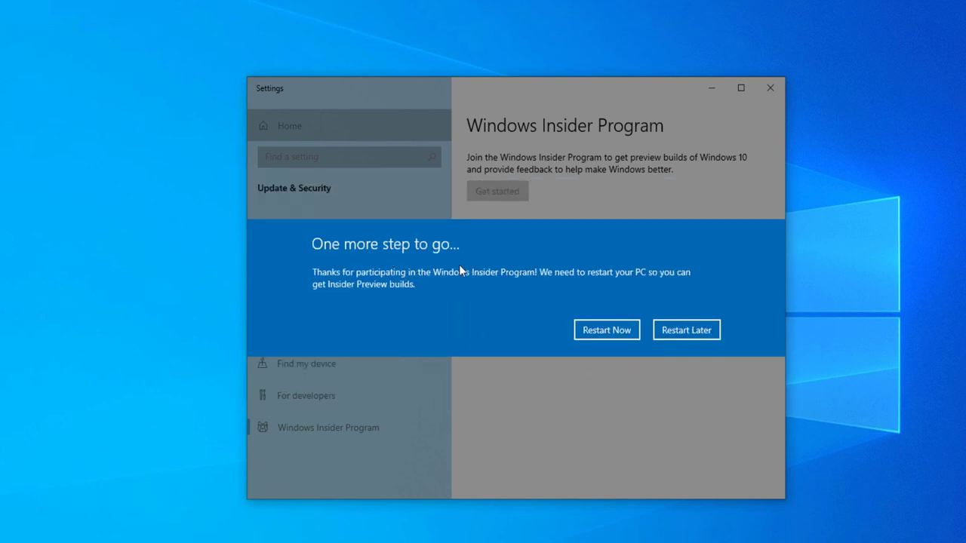
mouse_move(607, 330)
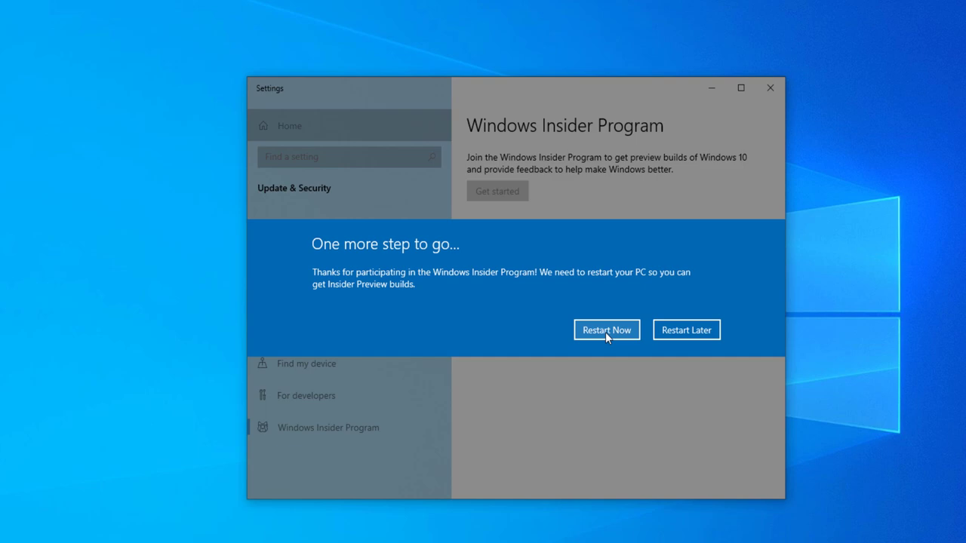
- Restart the PC now, then search Windows for 'upd' after reboot
click(606, 330)
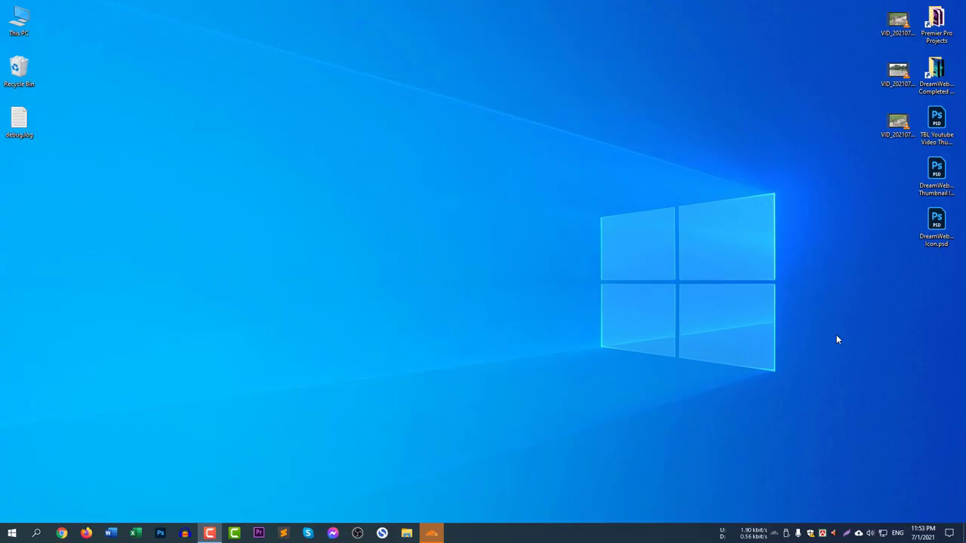
mouse_move(77, 508)
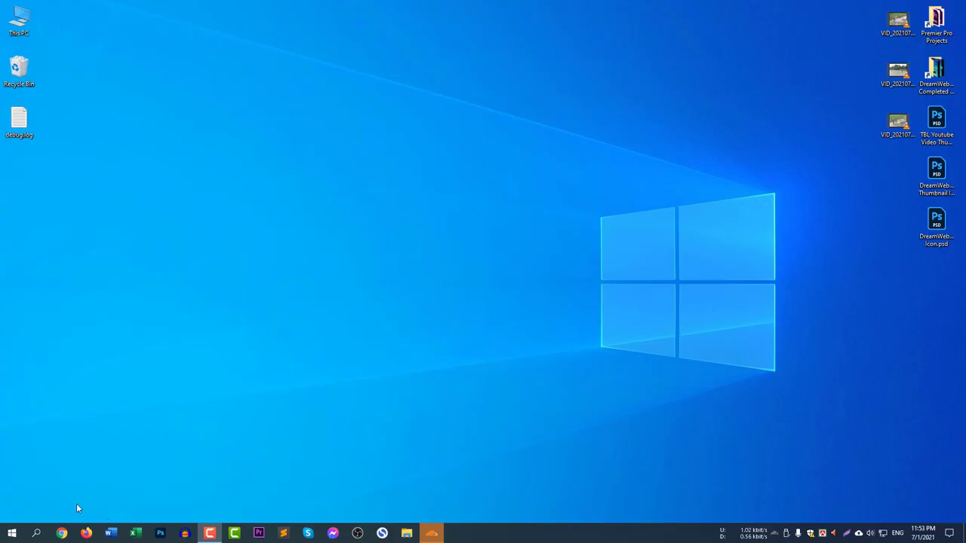
click(36, 534)
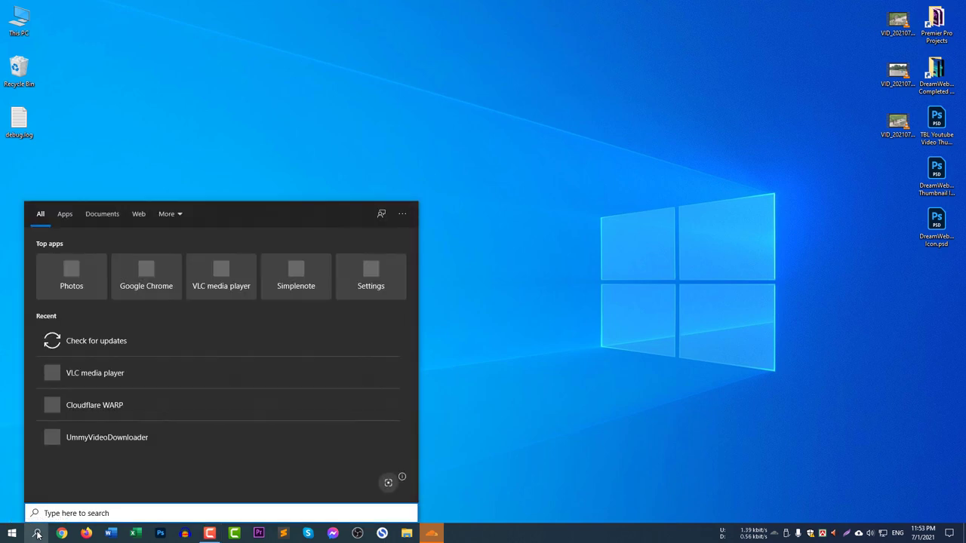
text(update)
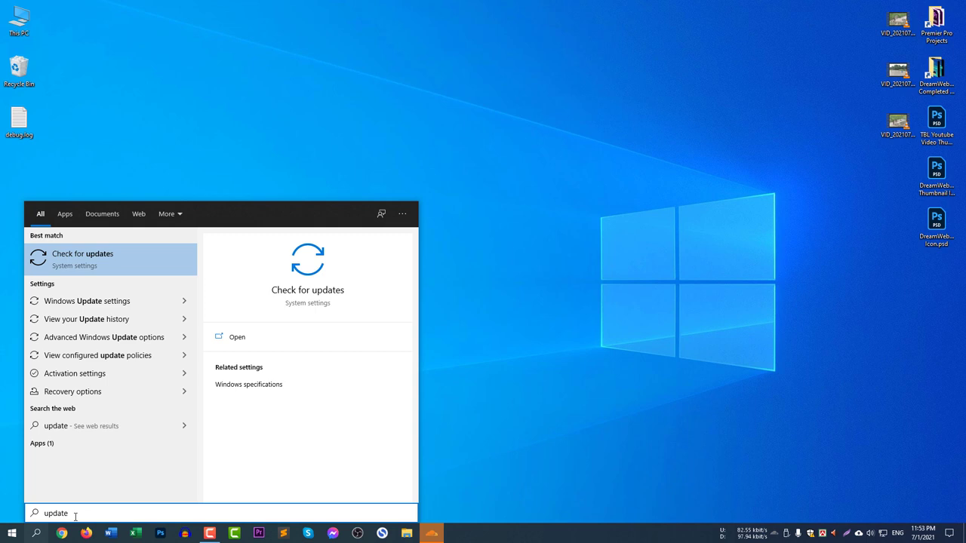
- Go to Check for updates from search and run an update check
click(82, 258)
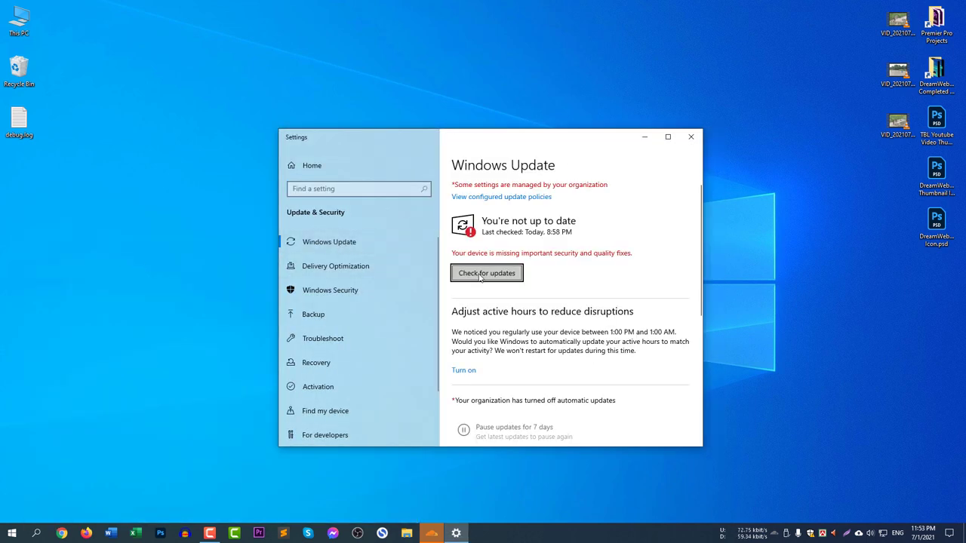
click(487, 273)
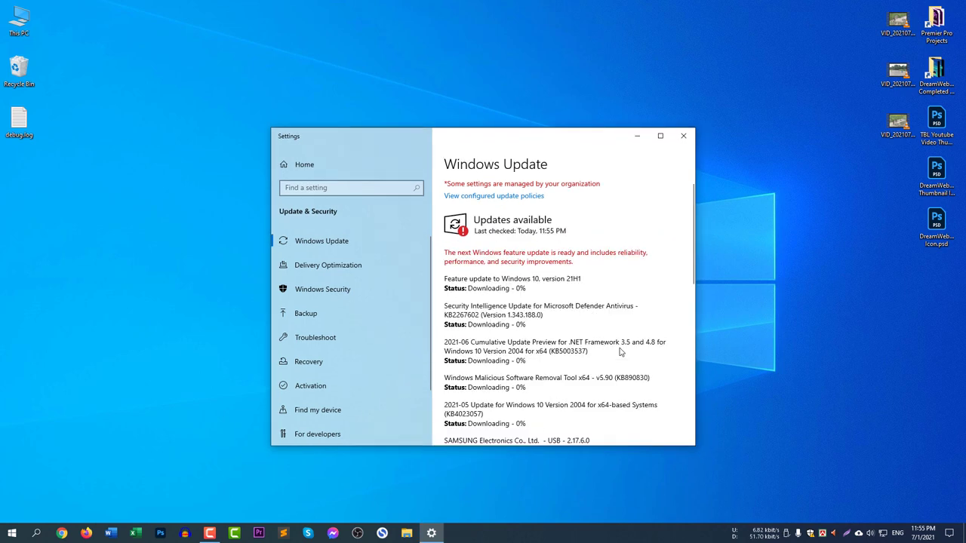
mouse_move(636, 345)
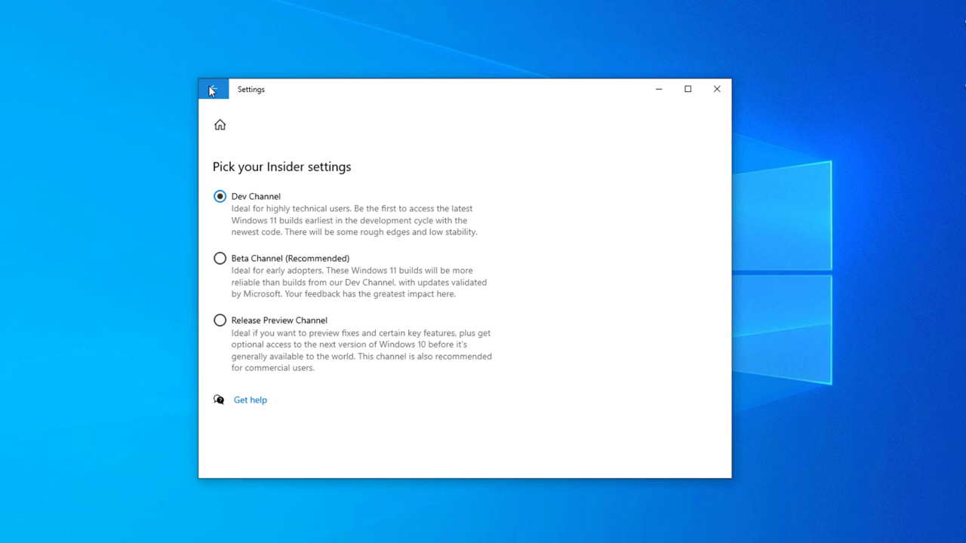
- Switch the Insider channel to Dev Channel and return to the Insider Program overview
click(213, 89)
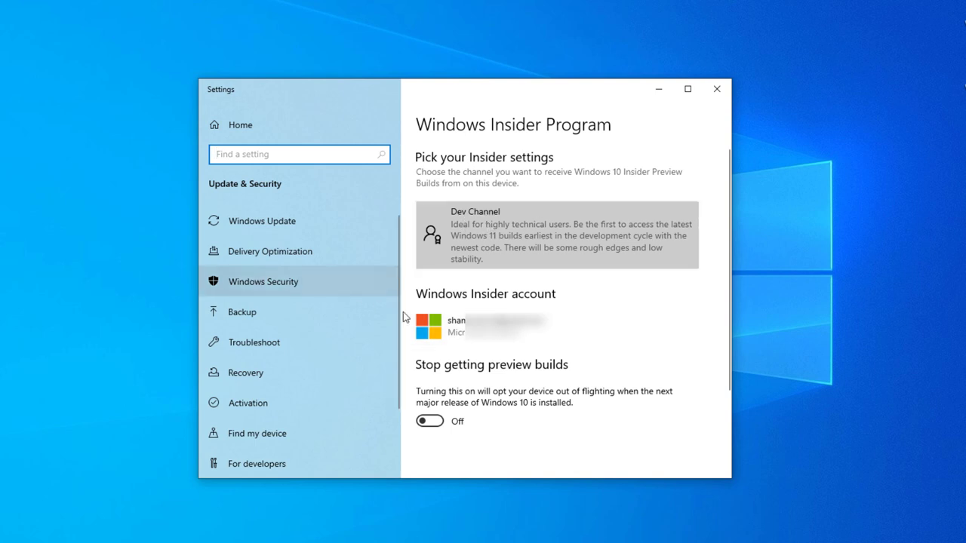
mouse_move(491, 244)
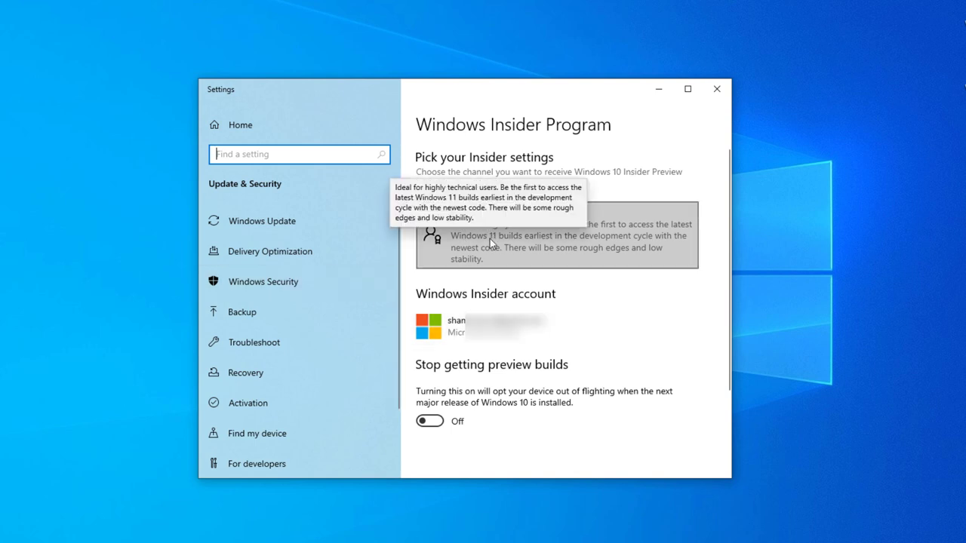
click(261, 220)
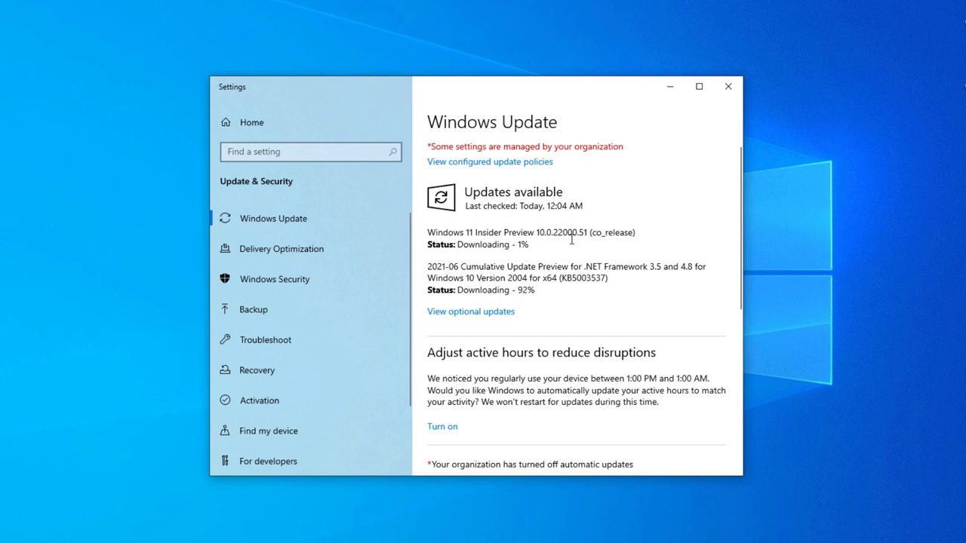
- Start the Windows 11 Insider Preview build downloading in Windows Update
double_click(601, 232)
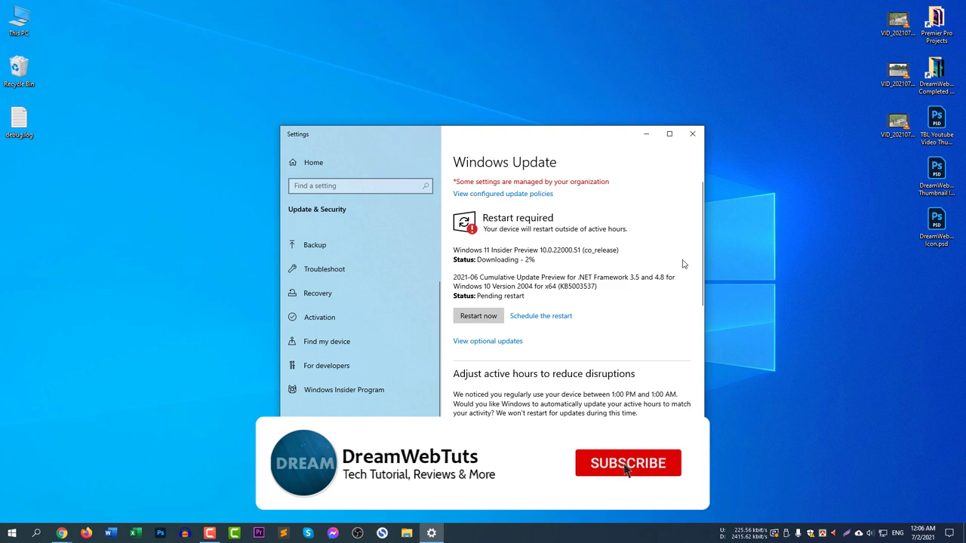
click(628, 463)
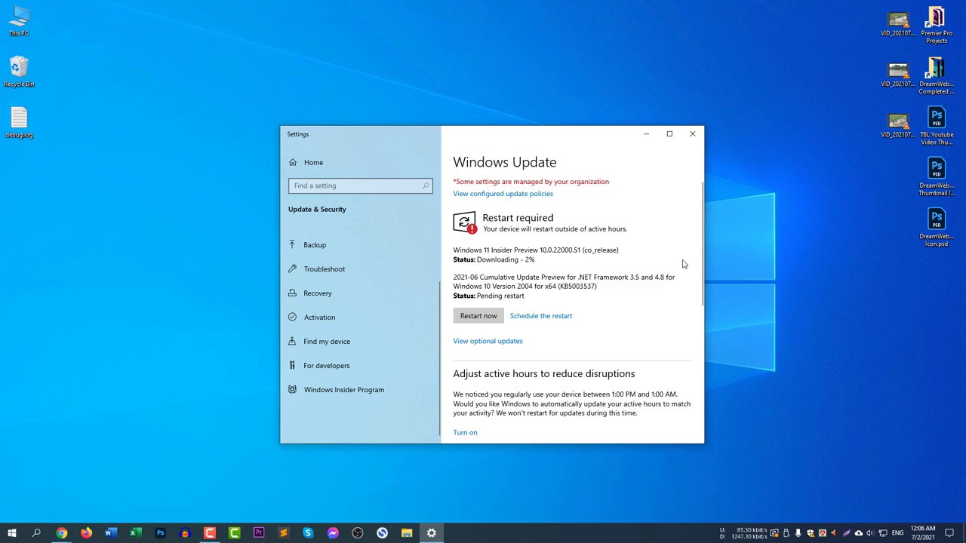
mouse_move(677, 231)
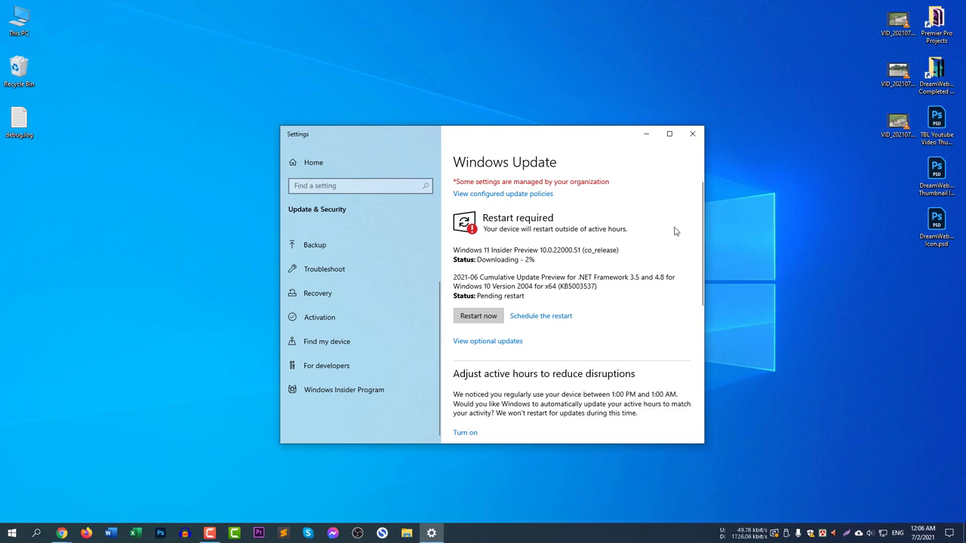